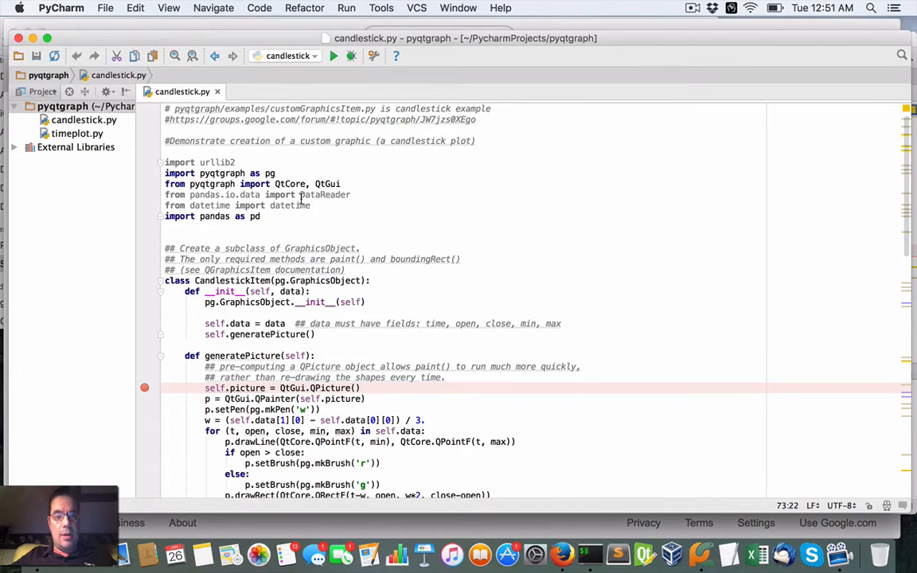
Run candlestick.py from the toolbar so the pyqtgraph two-series candlestick window opens.
scroll("down", 3)
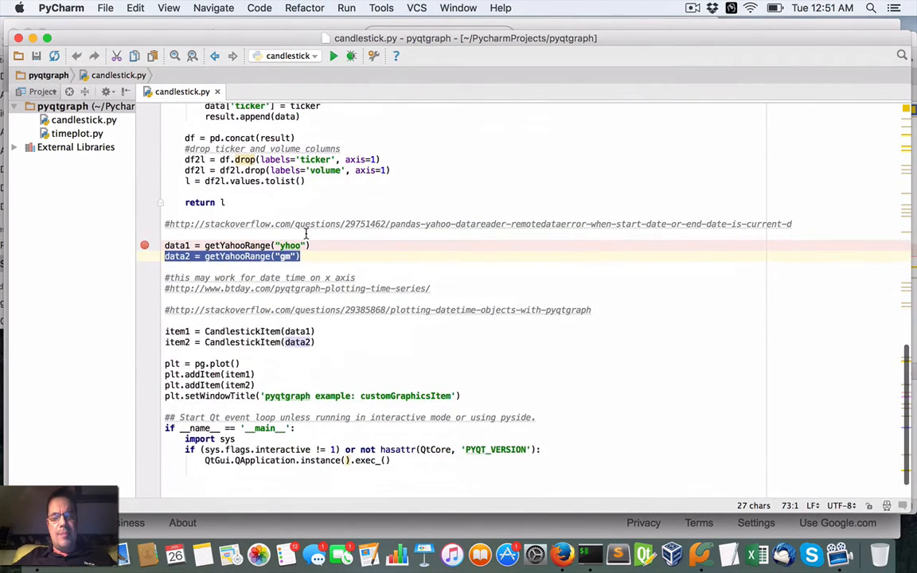
mouse_move(334, 78)
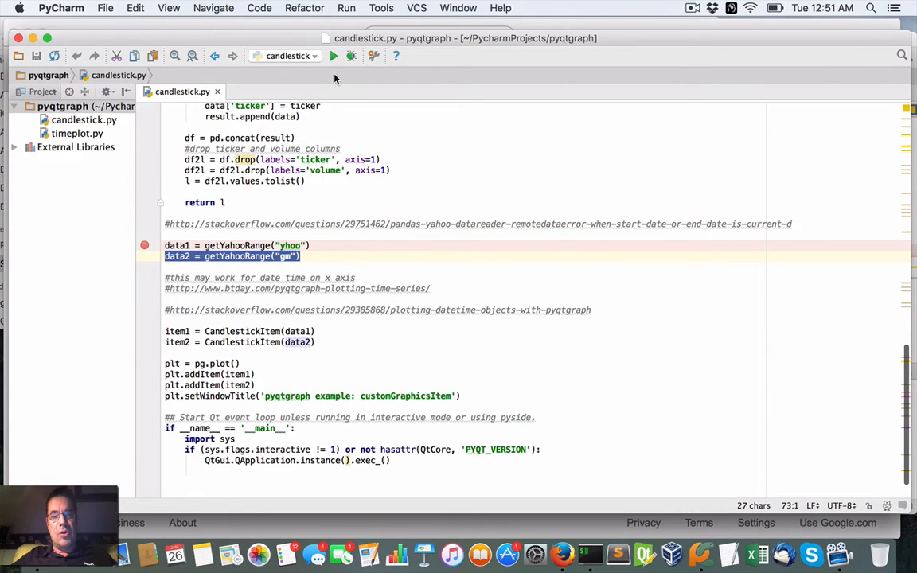
left_click(335, 55)
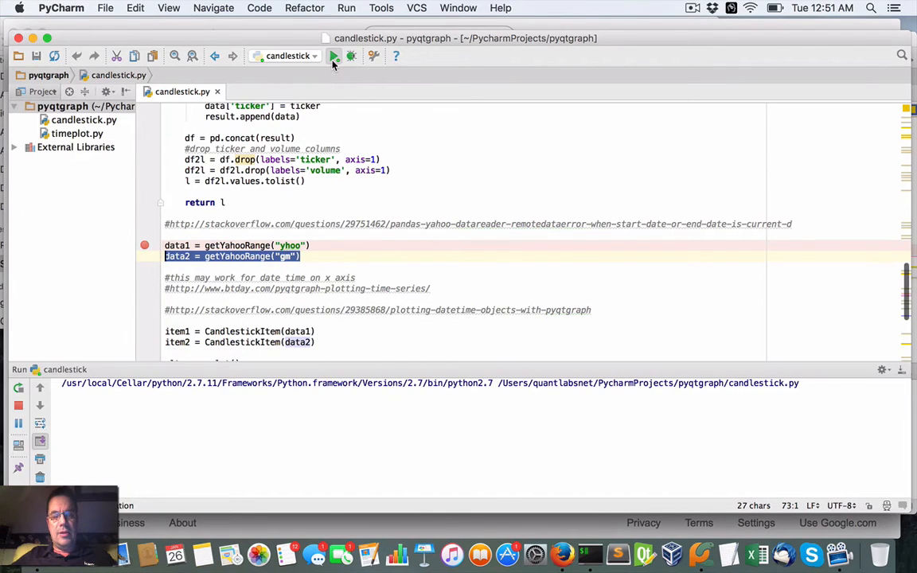
left_click(334, 56)
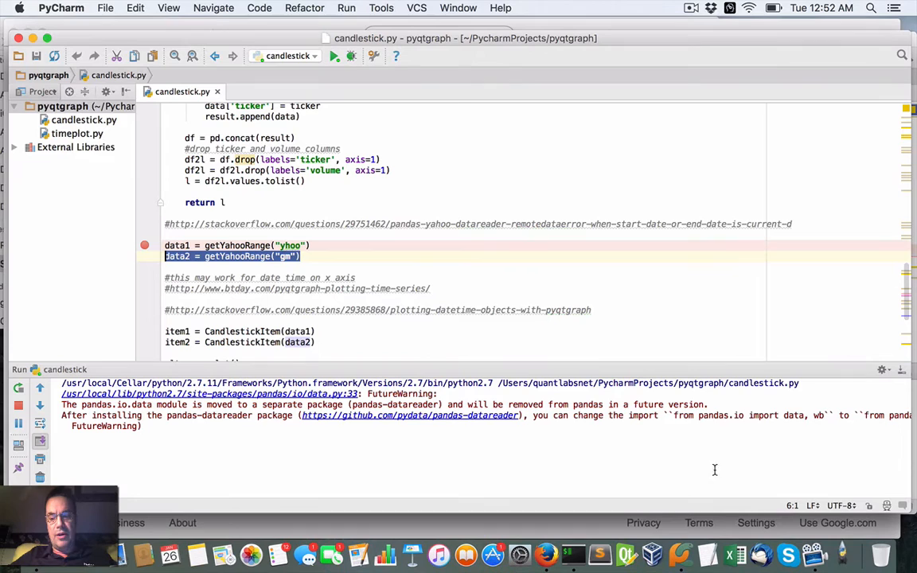
left_click(334, 56)
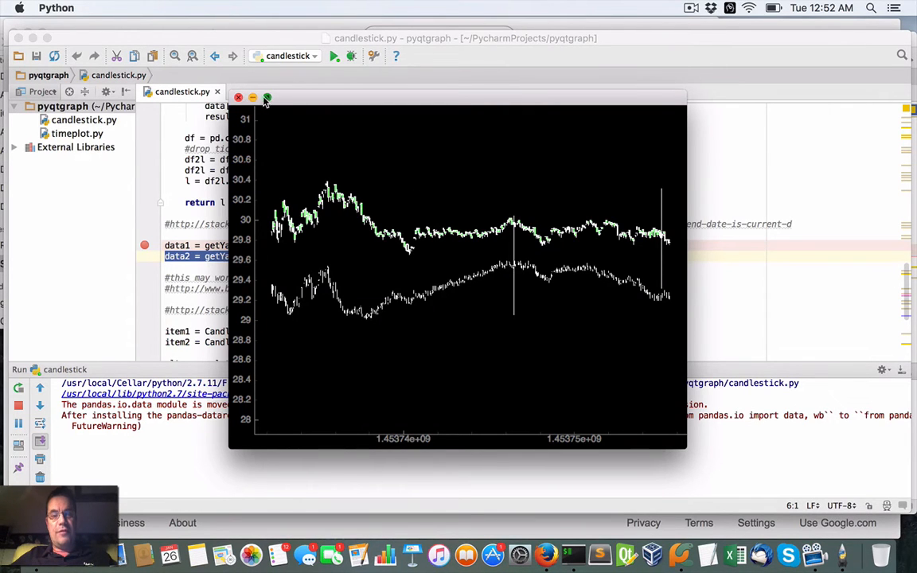
Bring the candlestick chart window into focus to look over both price series.
left_click(268, 97)
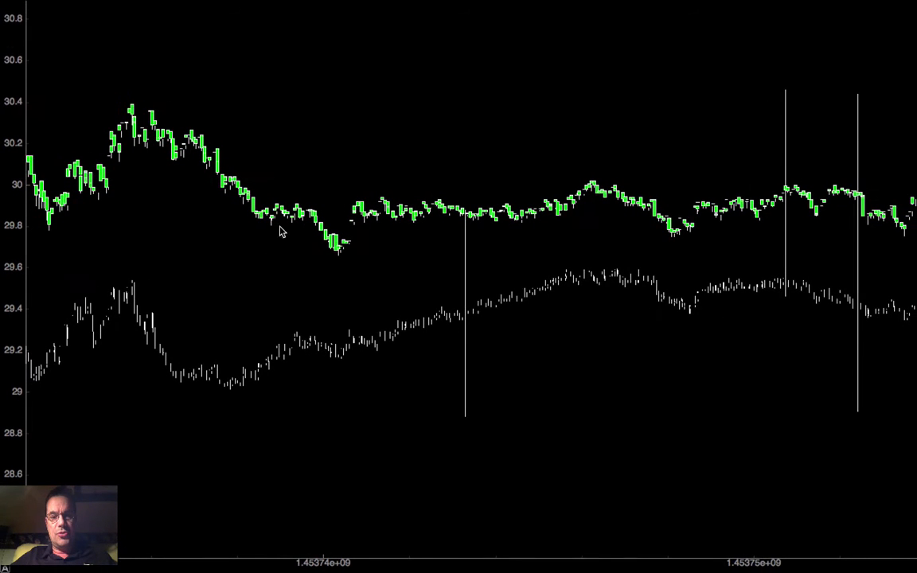
mouse_move(353, 310)
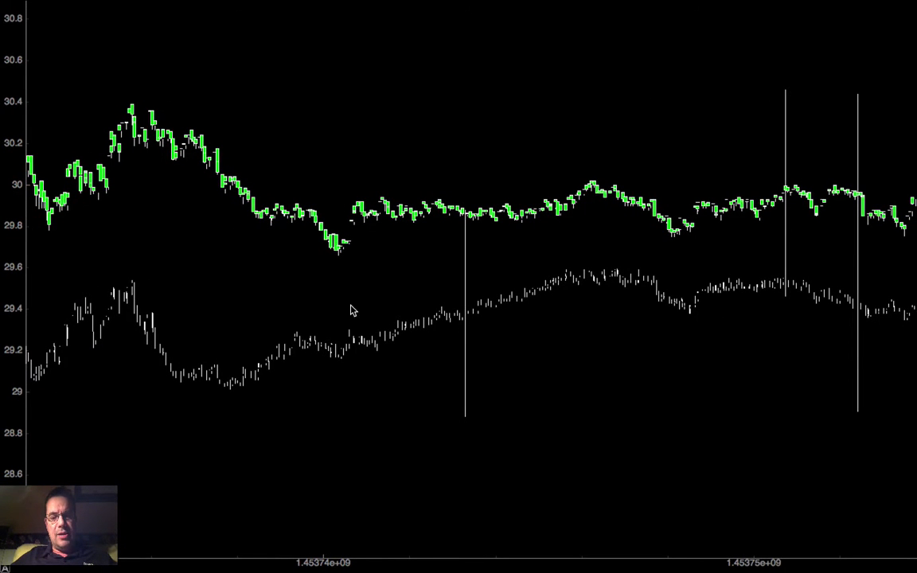
mouse_move(325, 343)
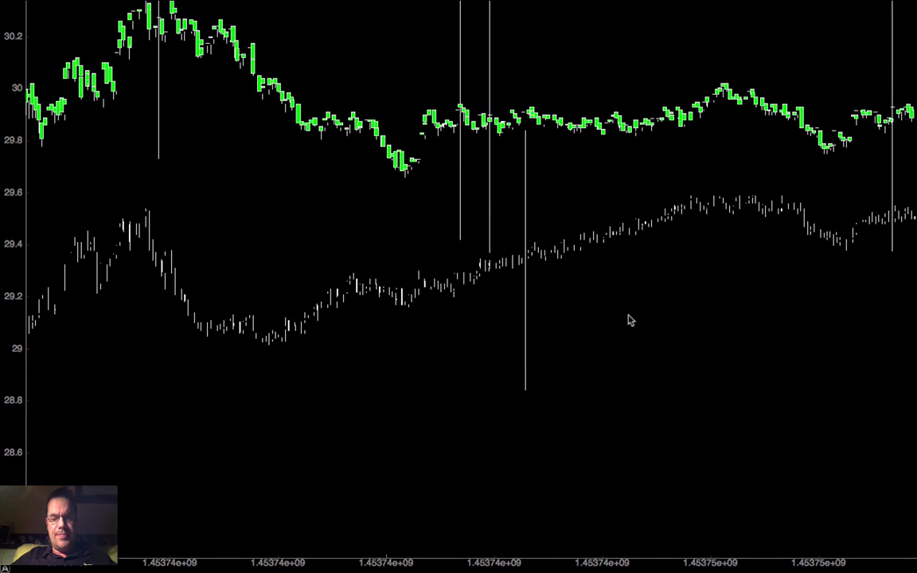
mouse_move(390, 554)
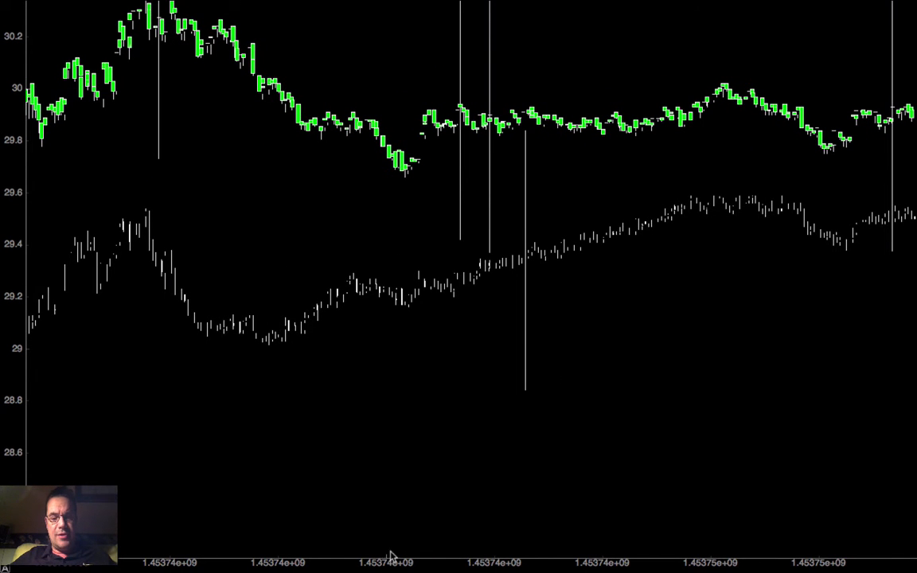
mouse_move(197, 116)
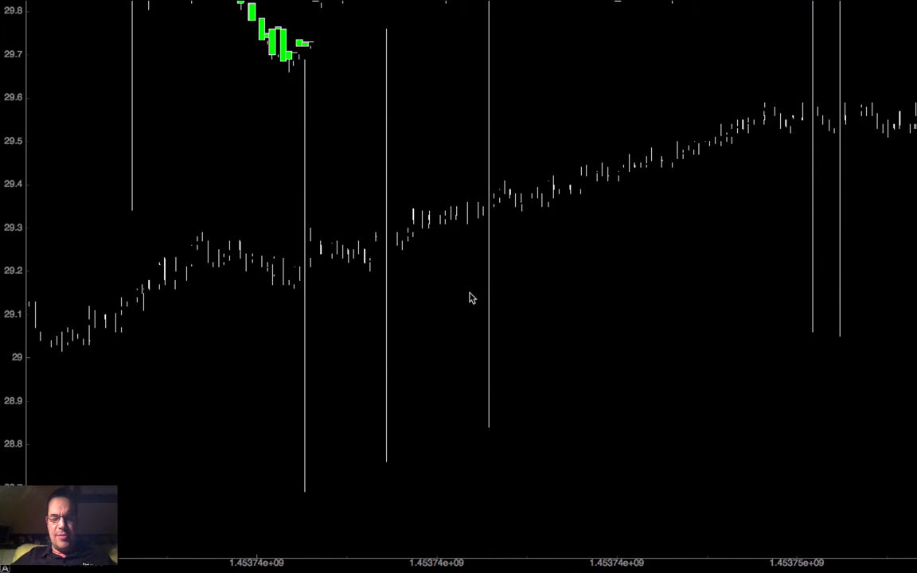
mouse_move(362, 251)
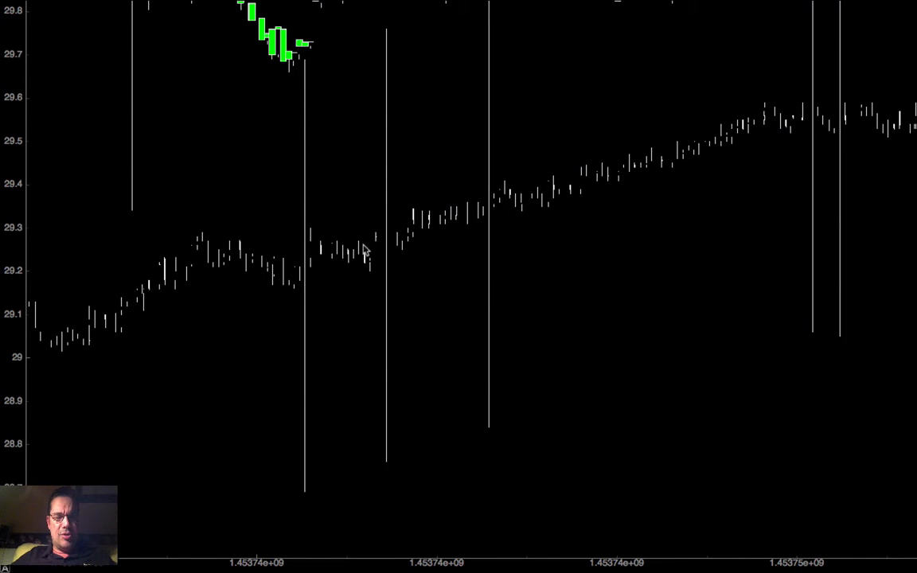
mouse_move(560, 280)
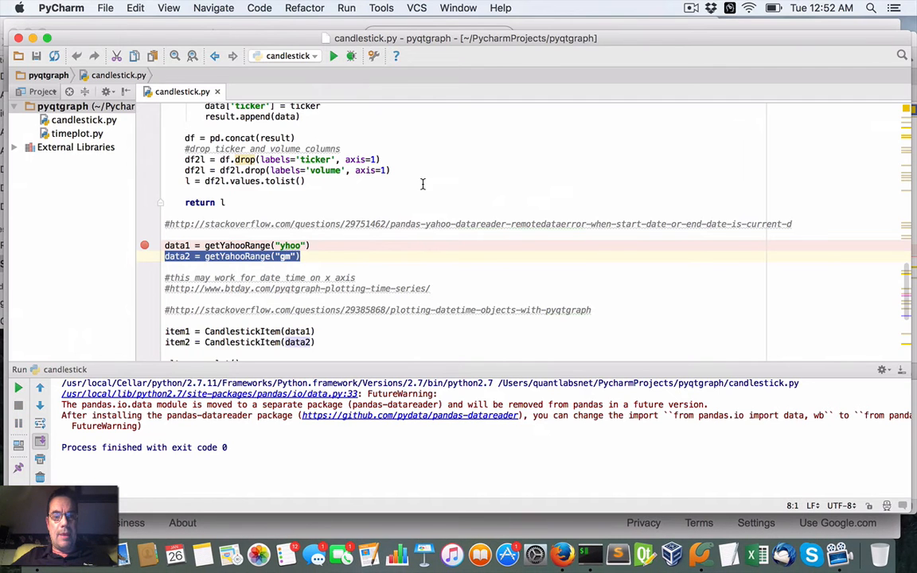
mouse_move(392, 280)
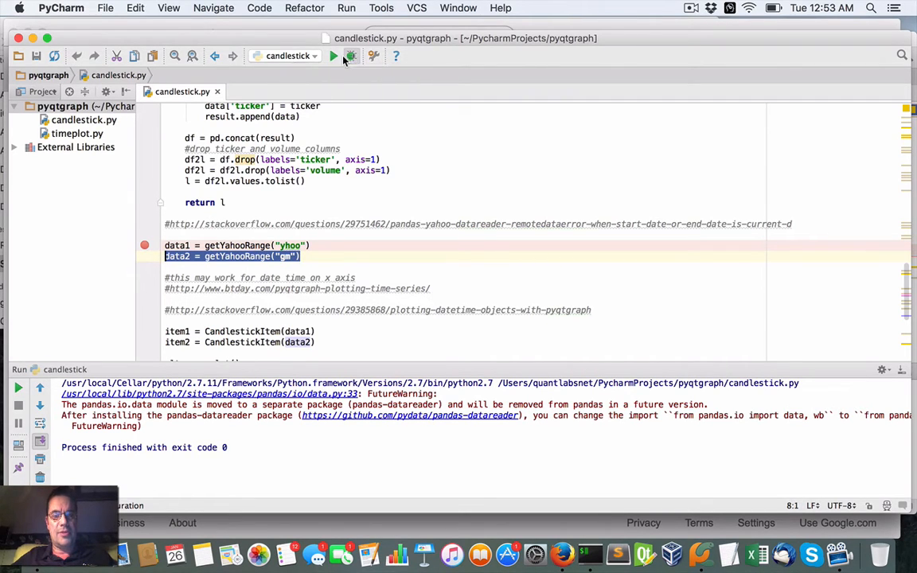
Debug candlestick.py so execution pauses at the data1 breakpoint with globals listed.
left_click(350, 54)
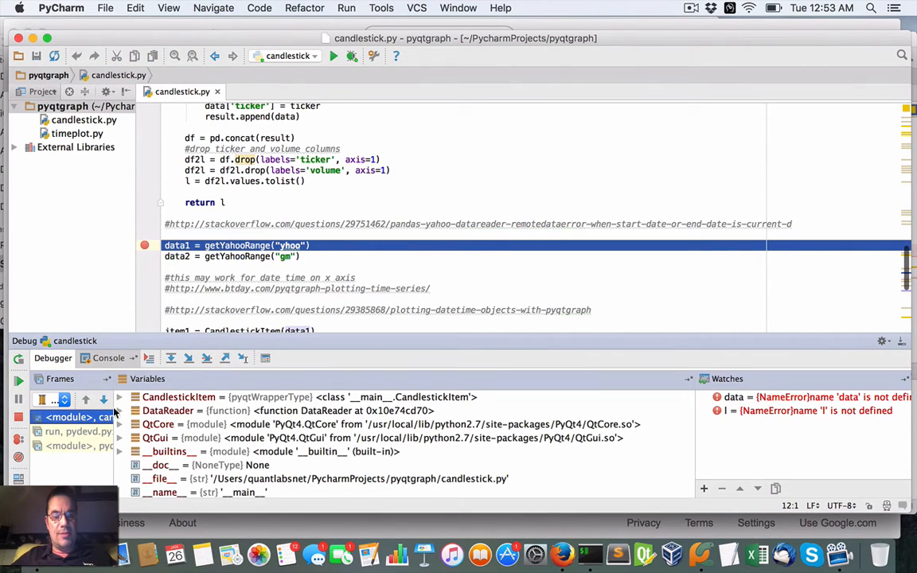
Step past the data1 line and expand watched data1's row 000 to its timestamp and OHLC floats.
left_click(19, 380)
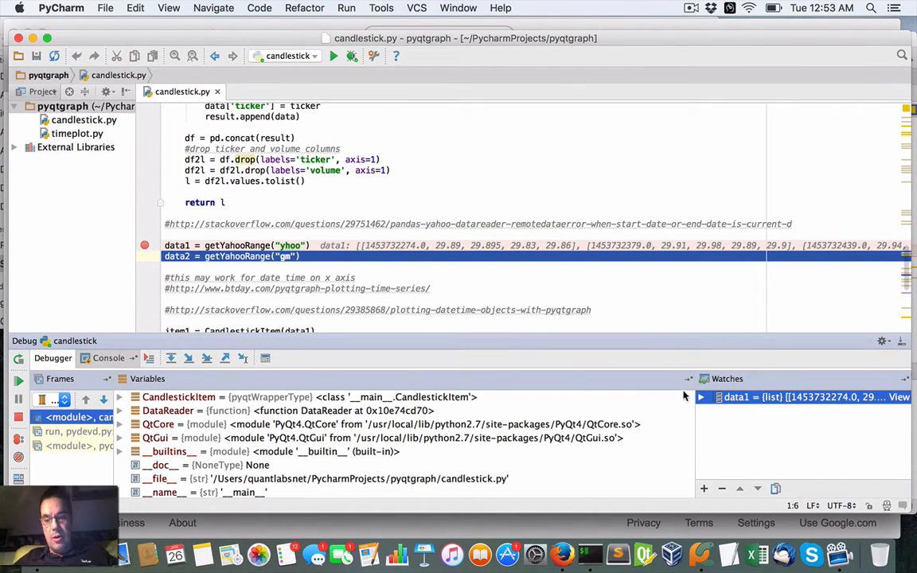
left_click(700, 396)
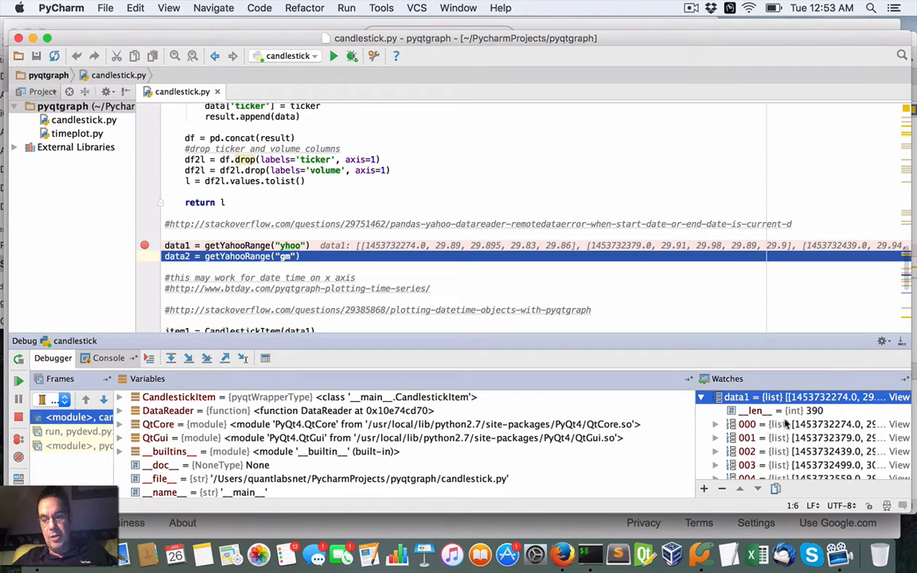
mouse_move(720, 432)
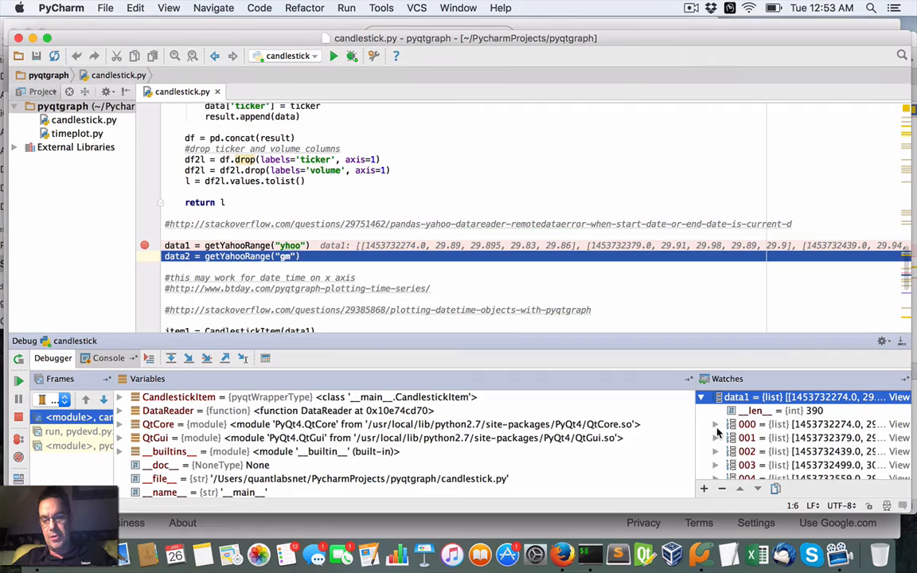
left_click(716, 423)
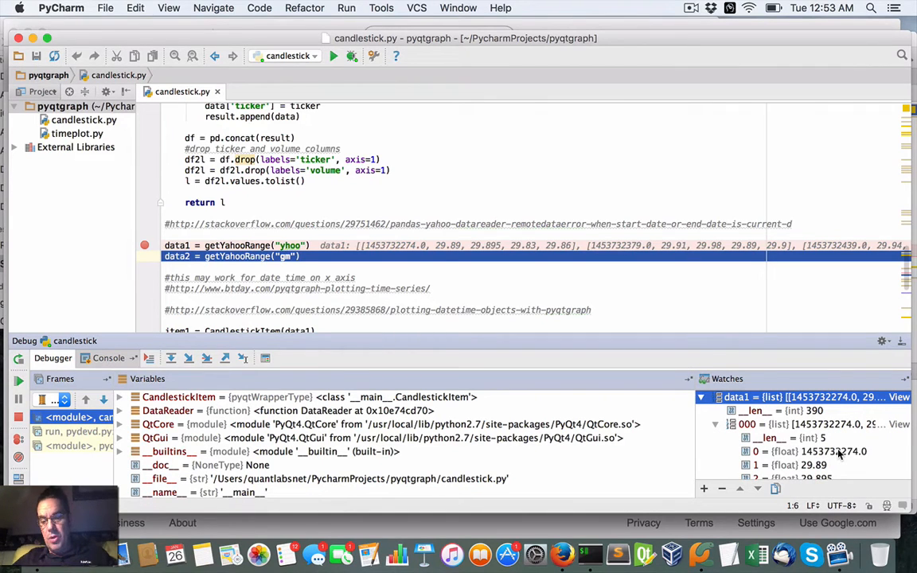
left_click(808, 451)
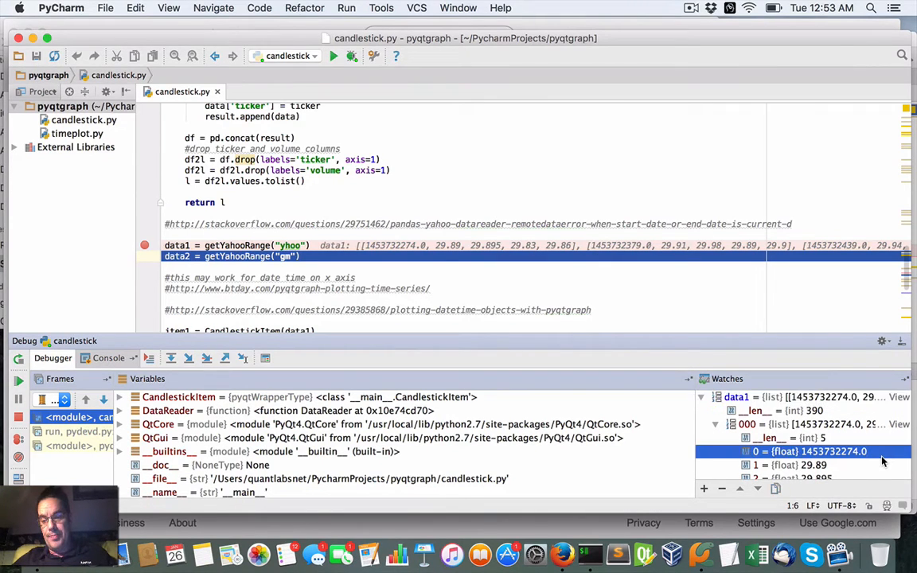
scroll("down", 3)
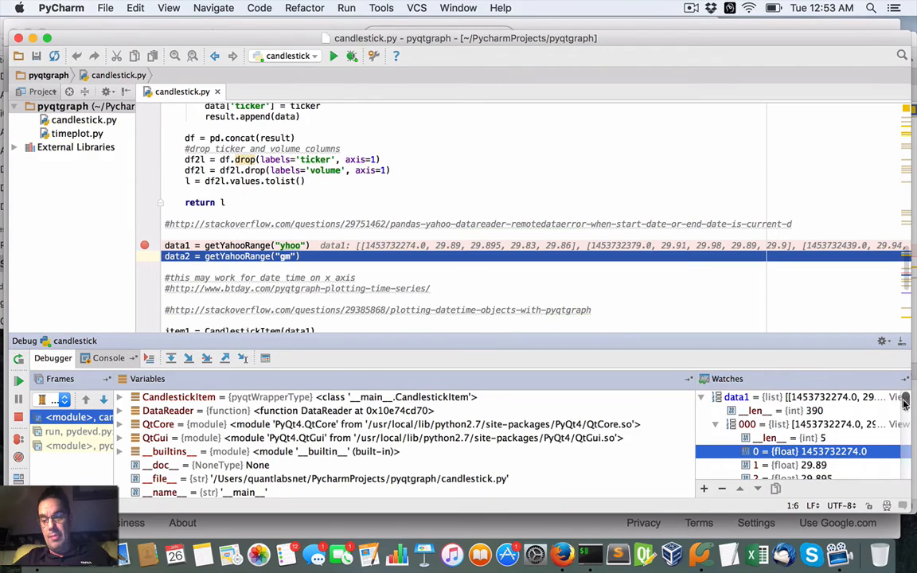
scroll("down", 3)
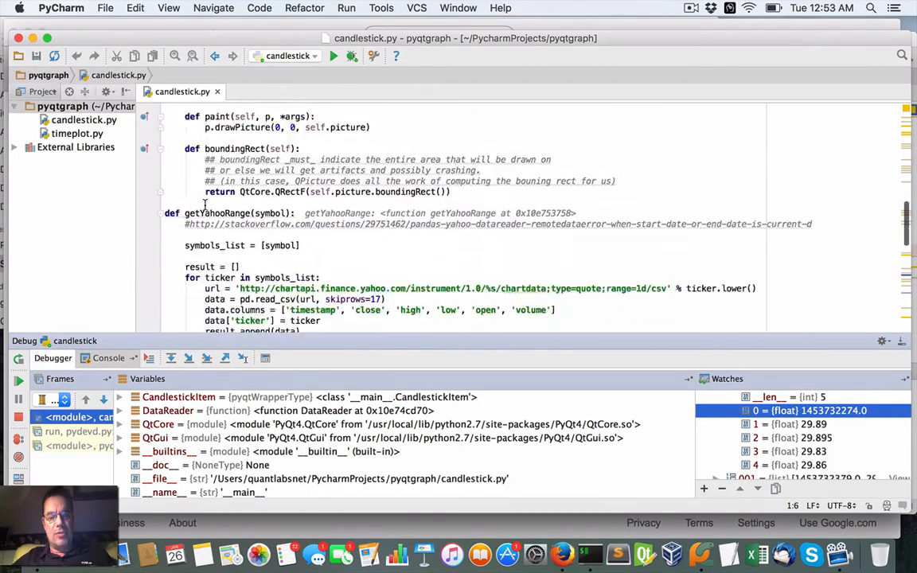
scroll("down", 3)
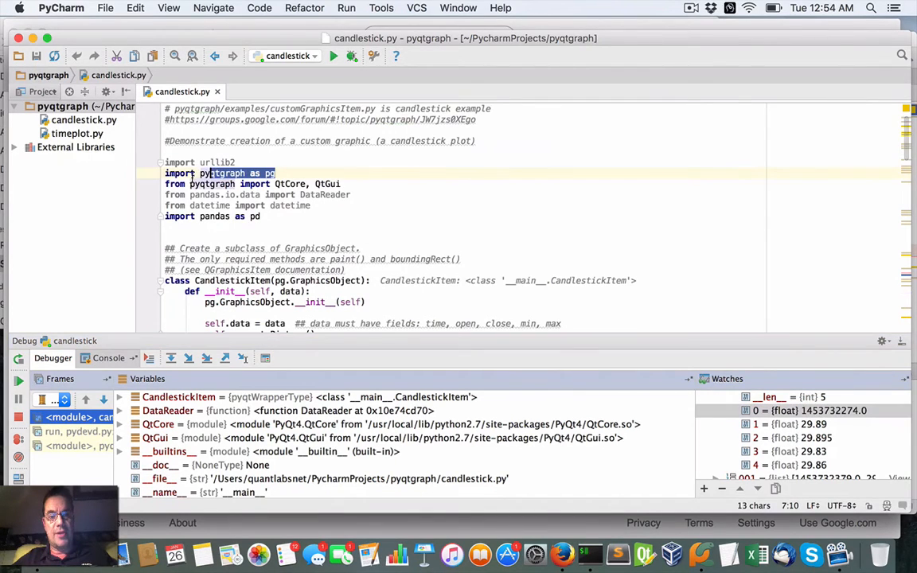
double_click(223, 172)
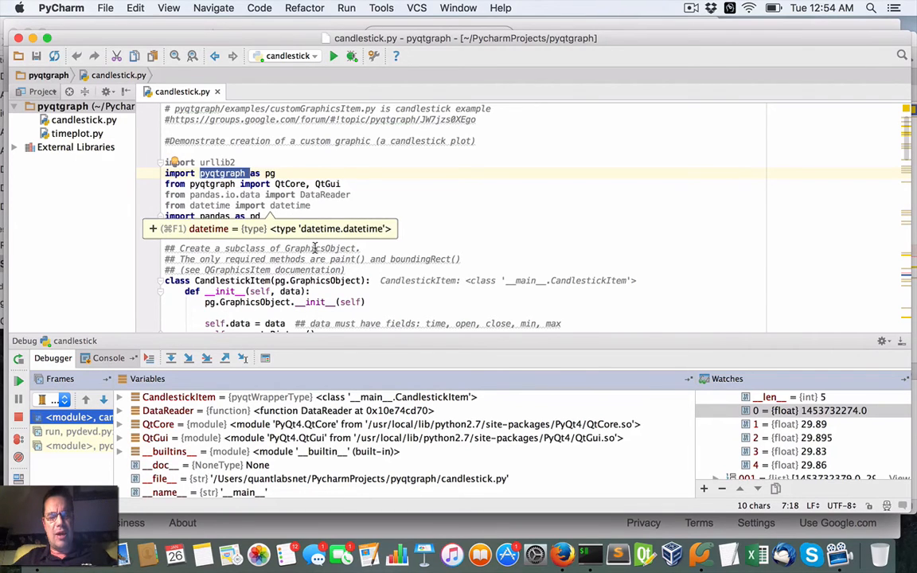
scroll("down", 3)
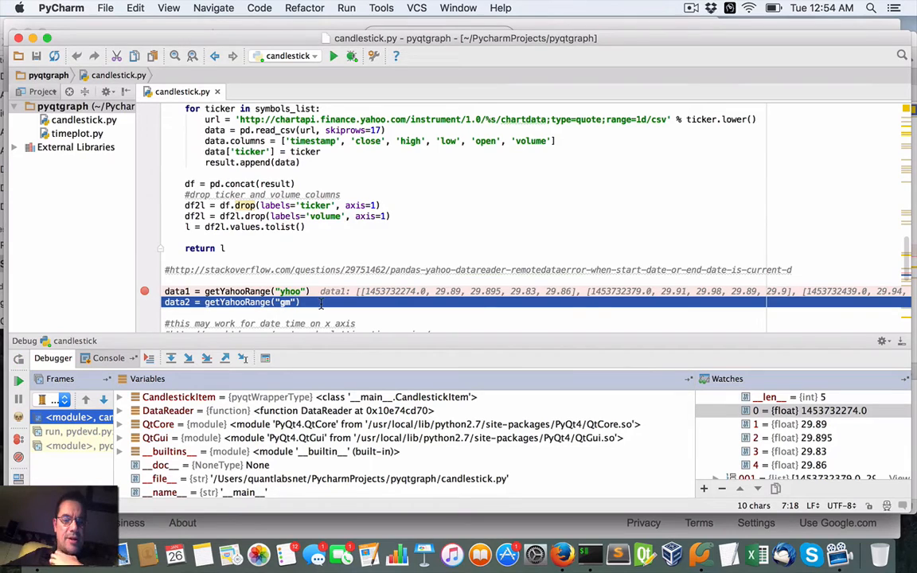
mouse_move(353, 253)
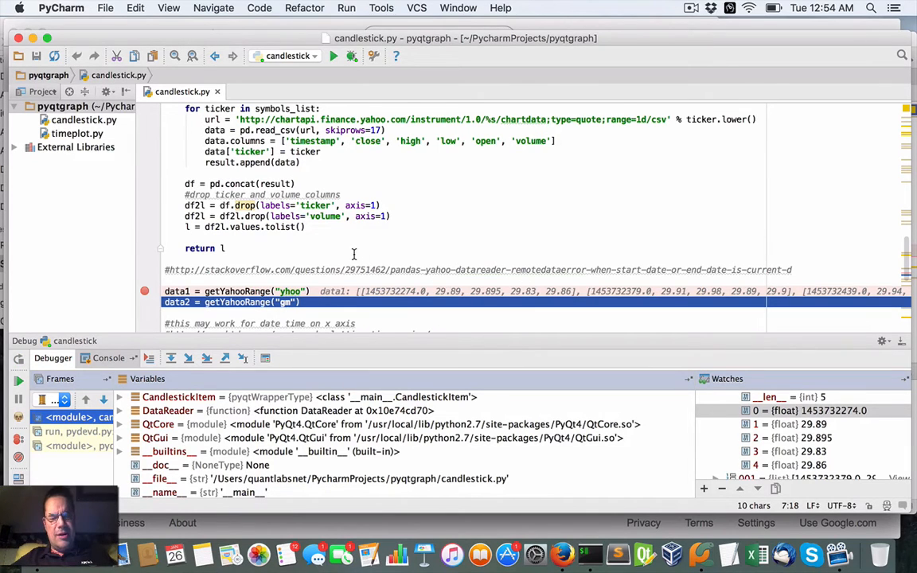
mouse_move(437, 364)
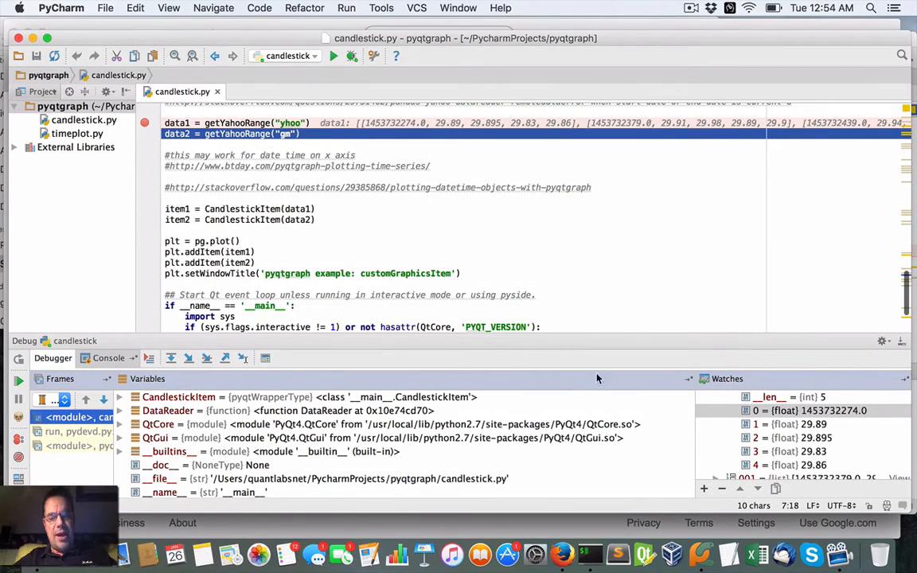
mouse_move(589, 554)
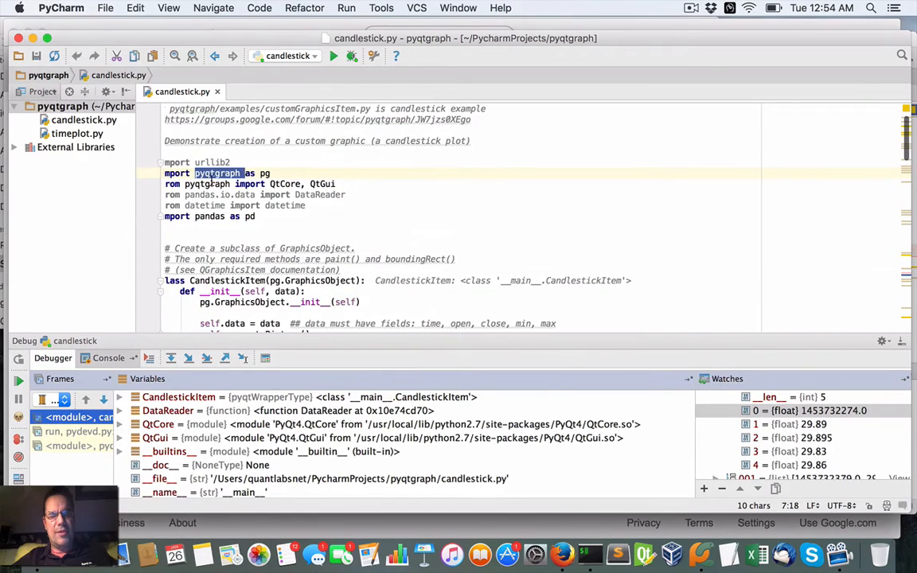
mouse_move(423, 221)
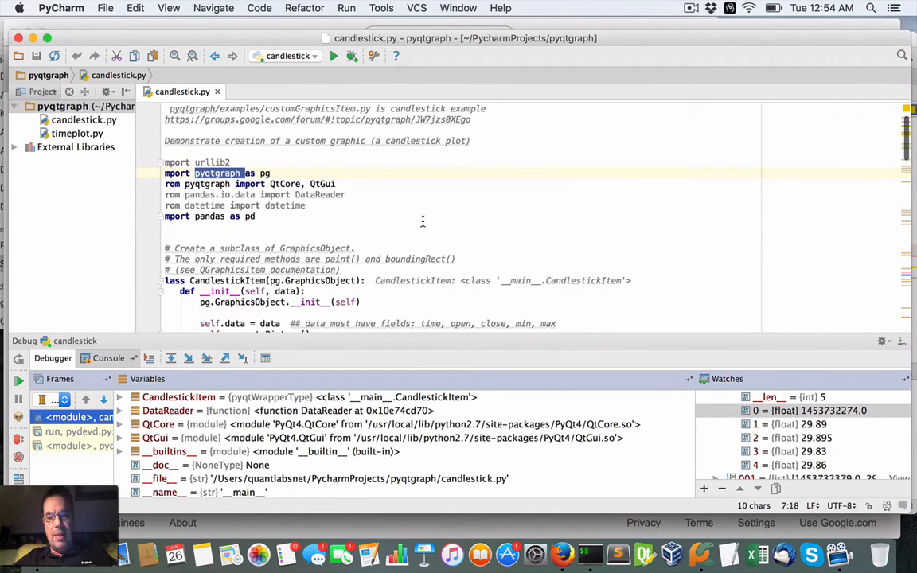
scroll("down", 3)
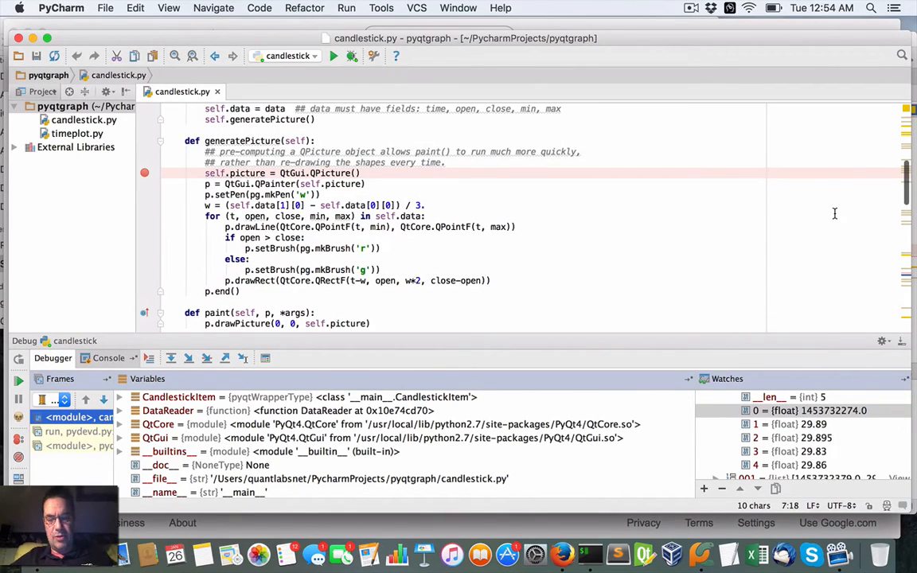
mouse_move(599, 191)
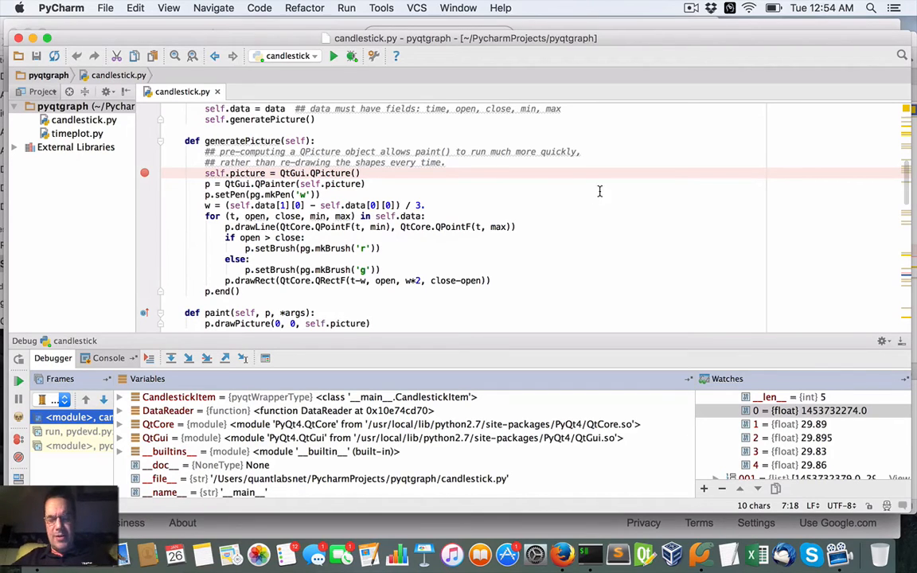